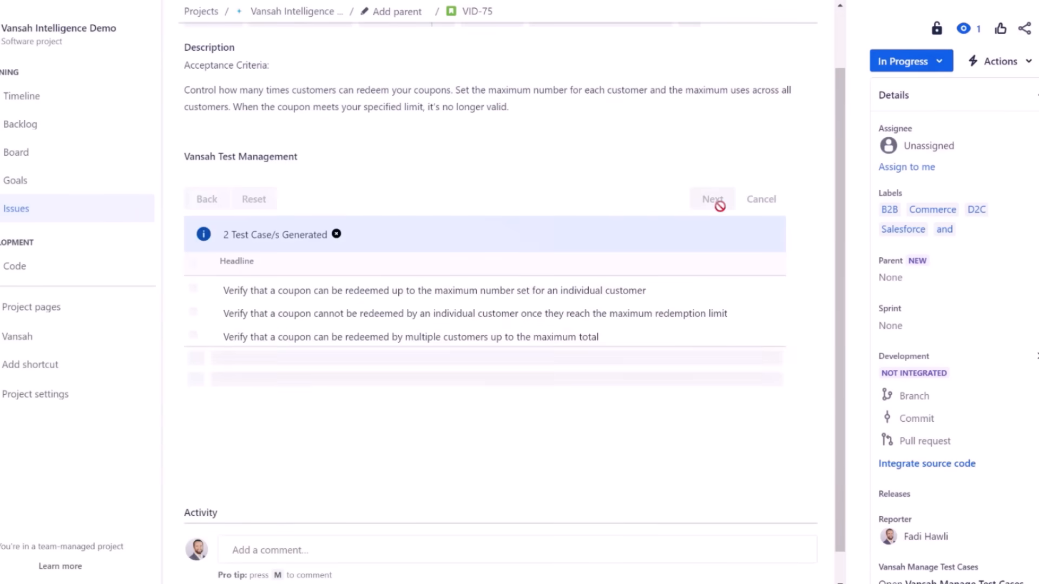
Step: Open VID-C97, the batch coupon redemption-limit test case, on its Main tab
{"action": "left_click", "coordinate": [711, 198]}
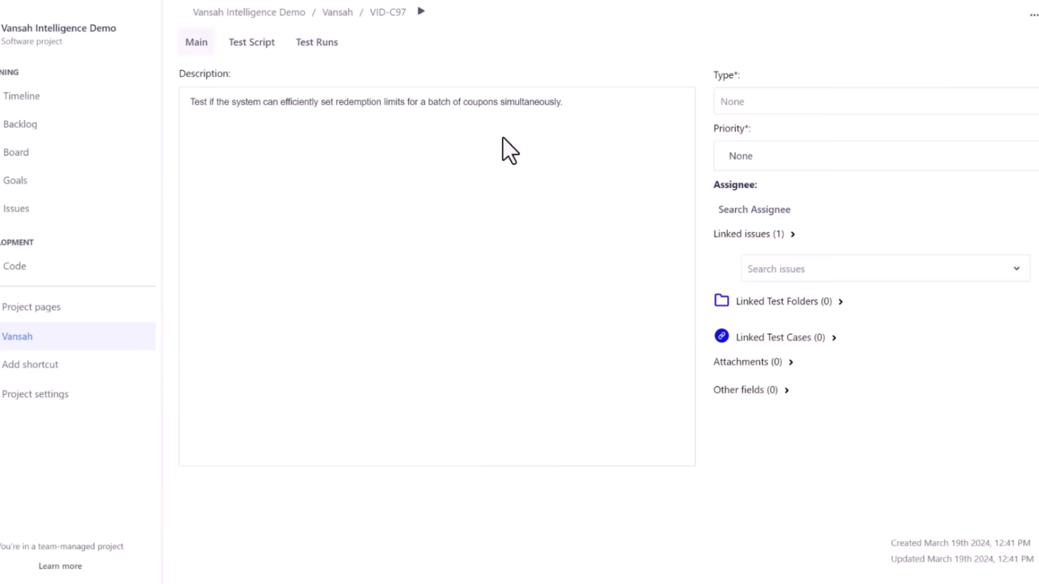
Step: Pick issue VAT1-170 on the Vansah AI tab and set generated cases to System type
{"action": "left_click", "coordinate": [251, 42]}
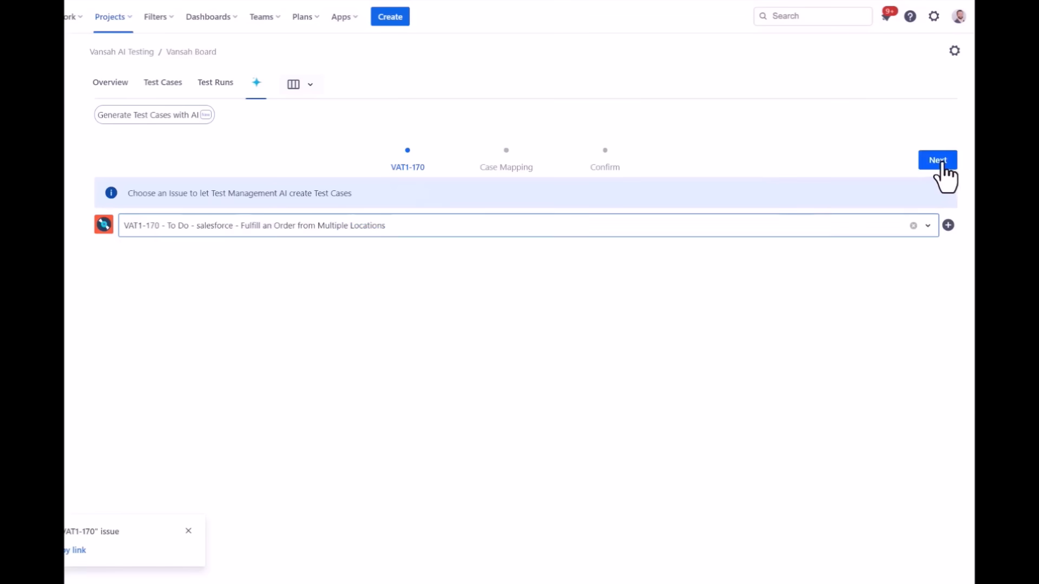
{"action": "left_click", "coordinate": [936, 159]}
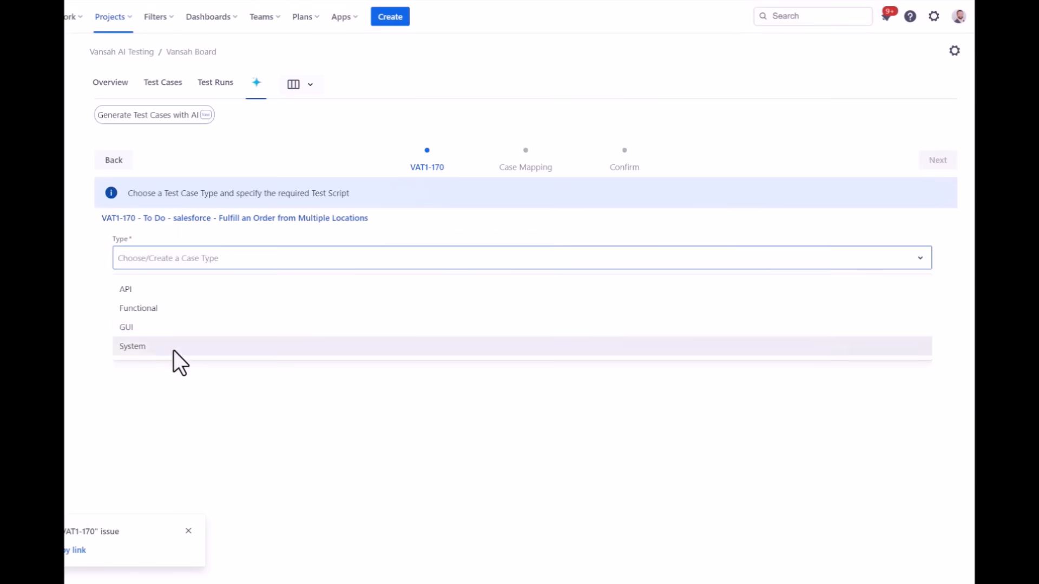
{"action": "left_click", "coordinate": [132, 346]}
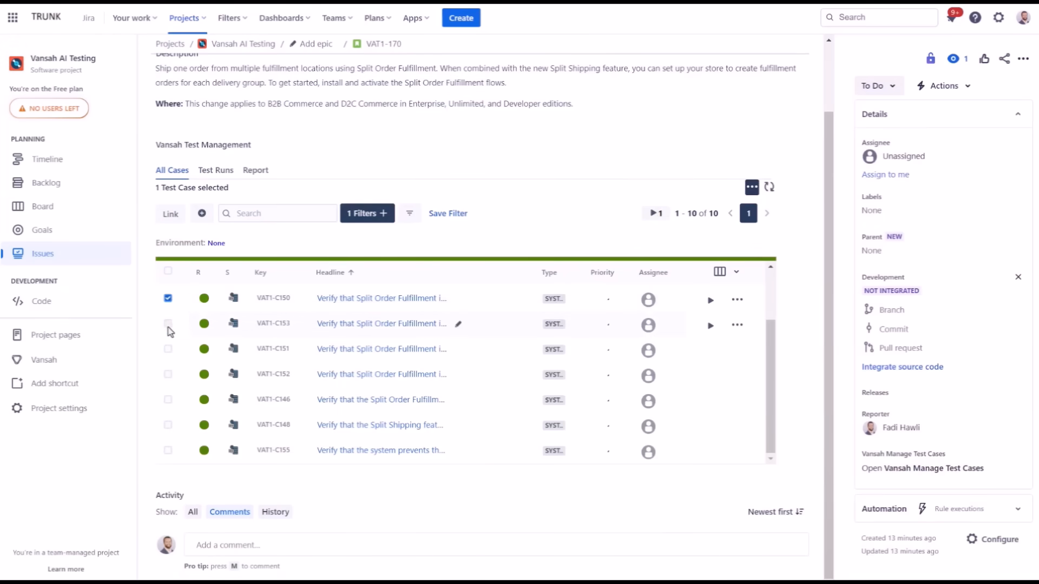
Step: Select VAT1-C153 alongside VAT1-C150 and run both with status Untested
{"action": "left_click", "coordinate": [168, 324]}
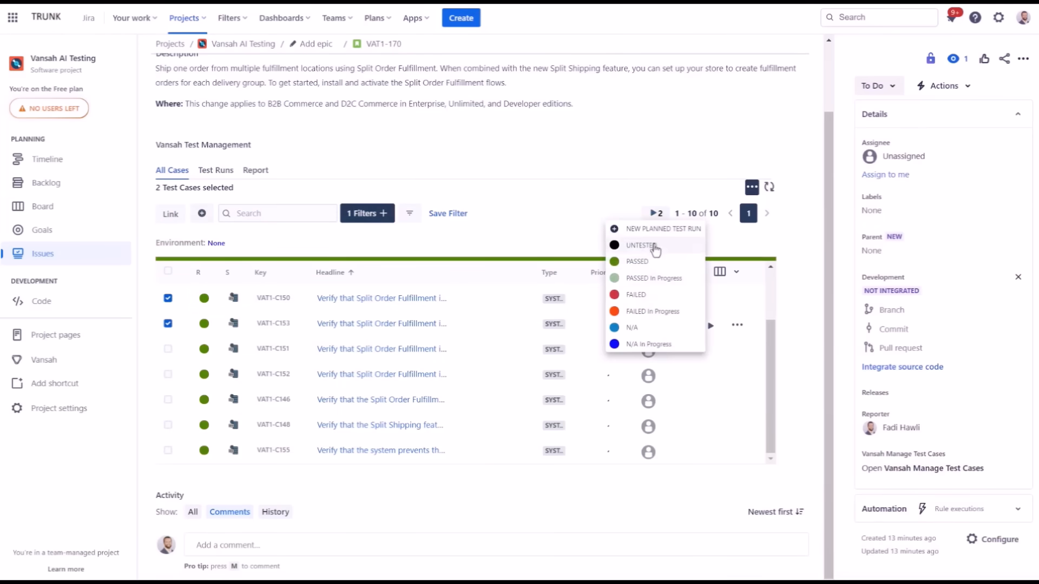
{"action": "left_click", "coordinate": [419, 159]}
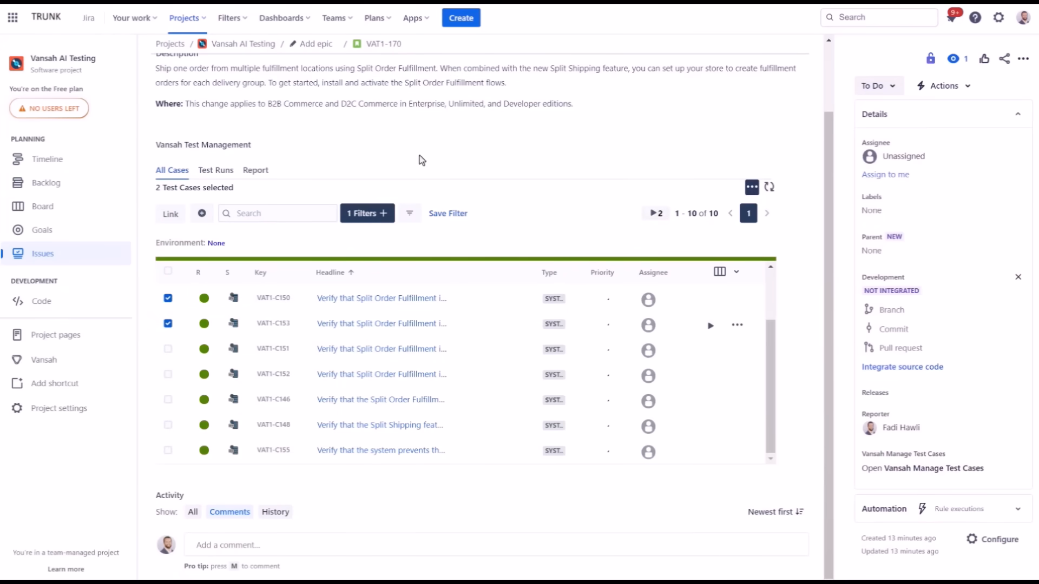